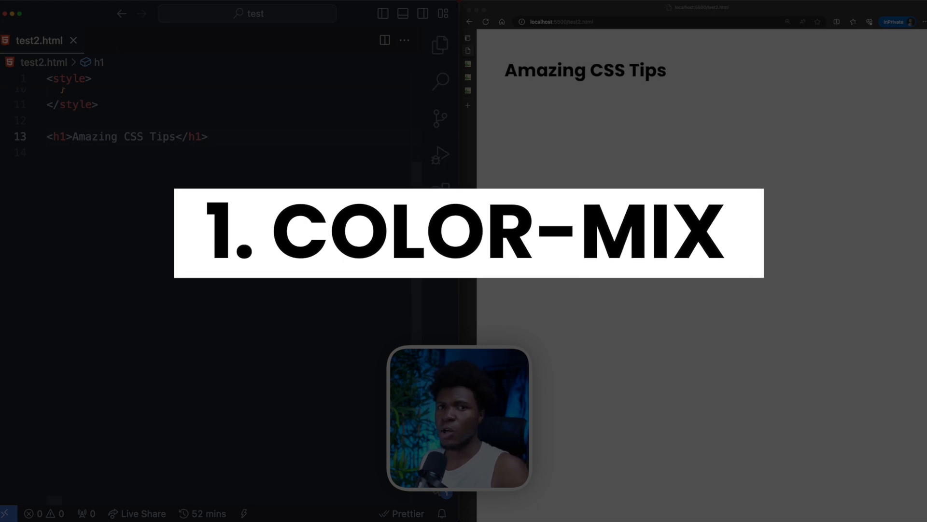
# - Add an h2 subheading '1. color-mix' below the Amazing CSS Tips title
pyautogui.write('<h2>1. color-mix</h2>')
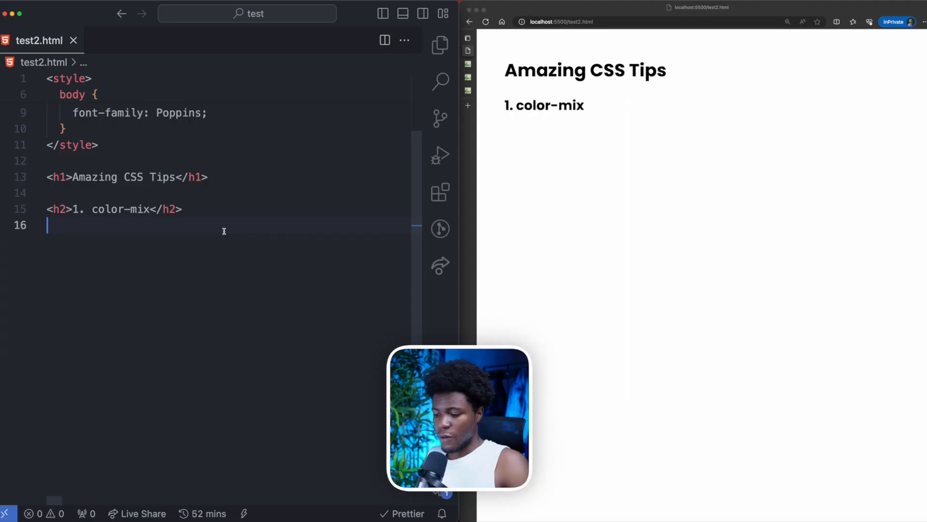
# - Add a Click Me! button and a button rule with white text, 20px padding and a color-mix() background-color
pyautogui.write('<button></button>')
pyautogui.write('color: white;')
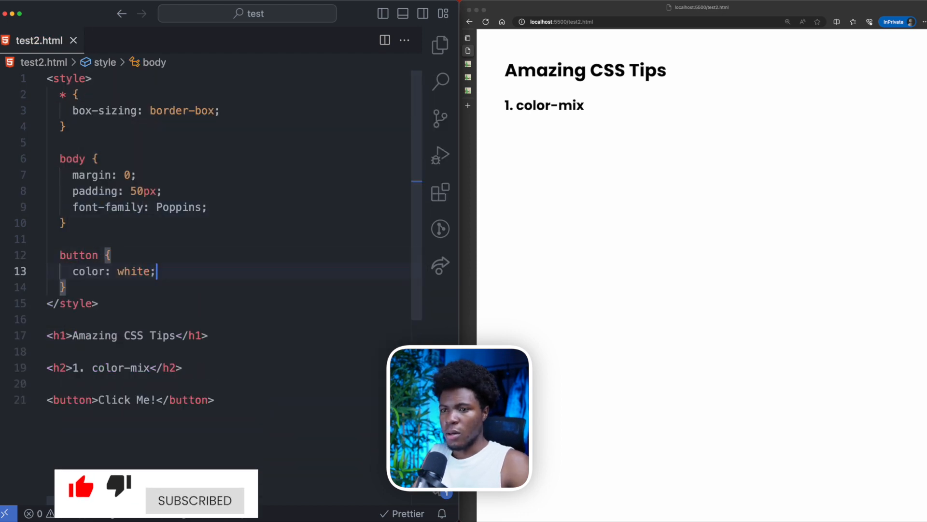
pyautogui.write('padding: 20px')
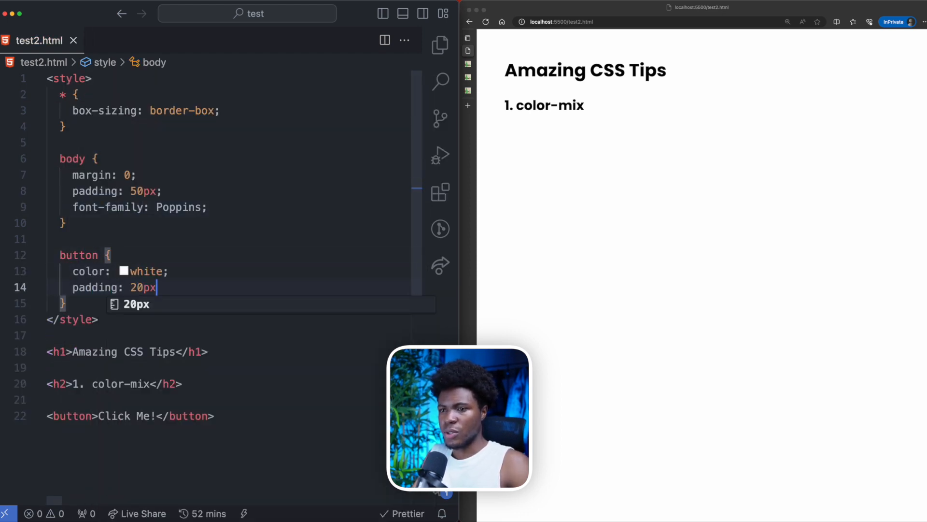
pyautogui.write('background-color: color-mix();')
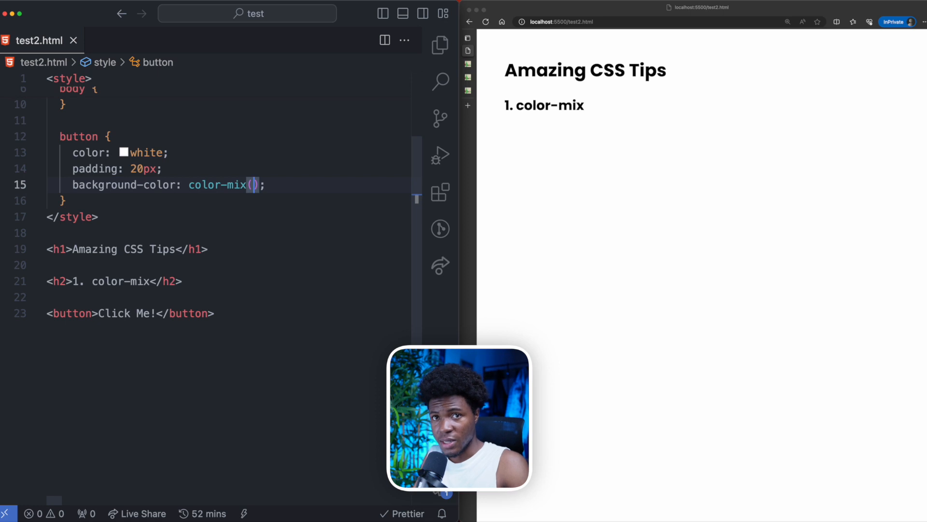
# - Fill color-mix() with an sRGB blend of red and 70% yellow for an orange-yellow button
pyautogui.write('in sr')
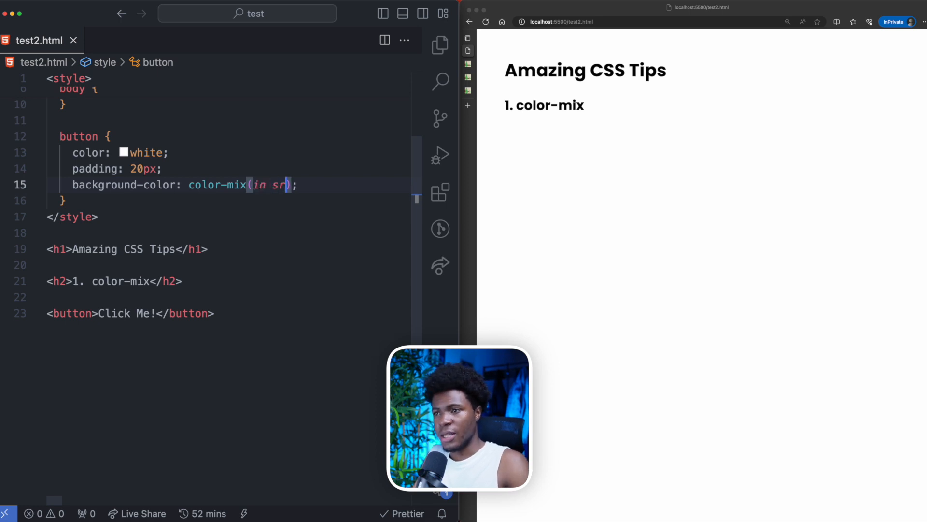
pyautogui.write('gb')
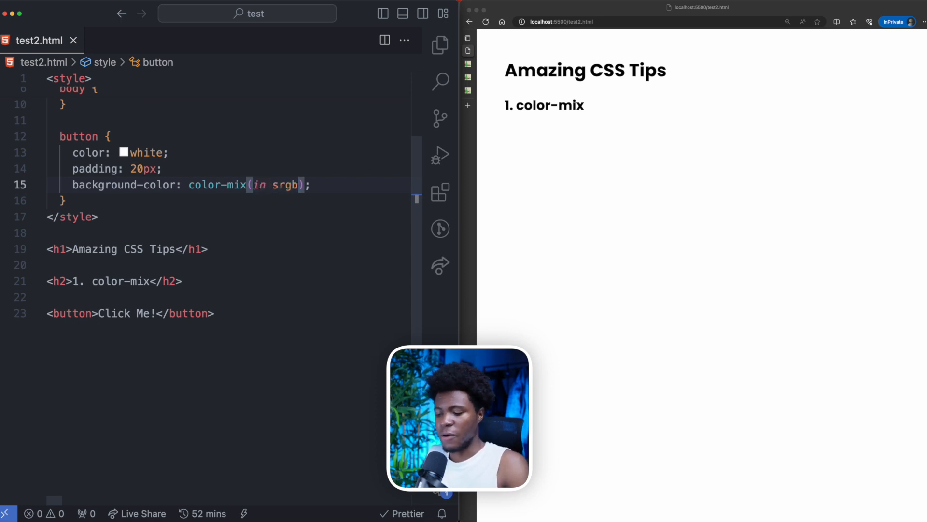
pyautogui.write(', blue, red')
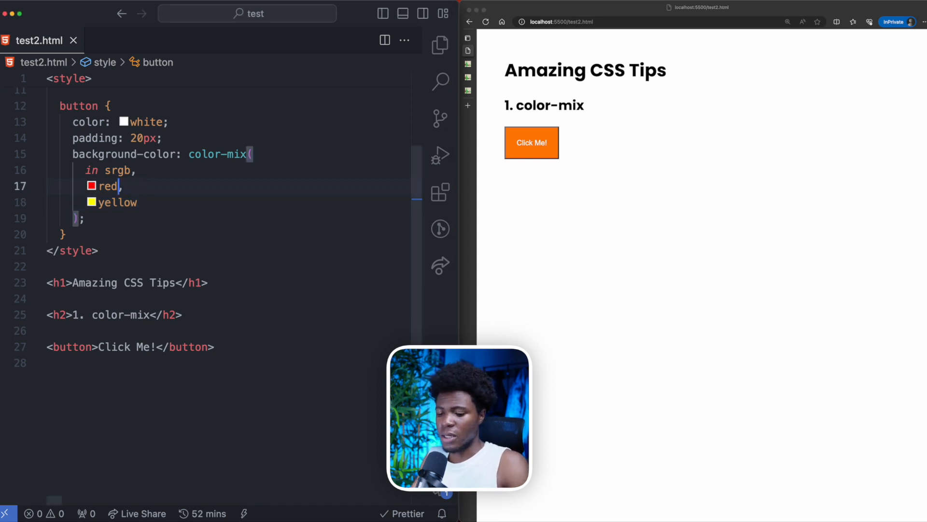
pyautogui.write('10%')
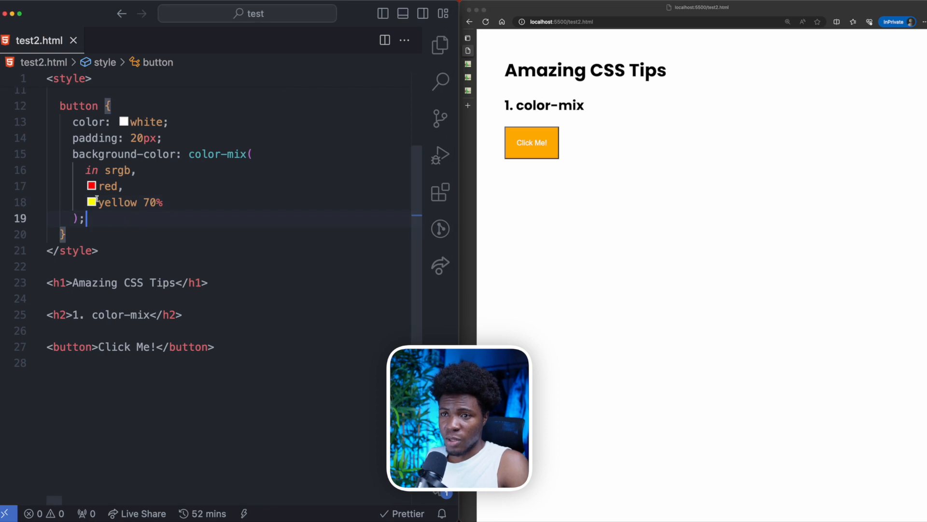
# - Try mixing red with black at varying percentages, then settle on red with 30% white for a lighter button
pyautogui.write('black 1')
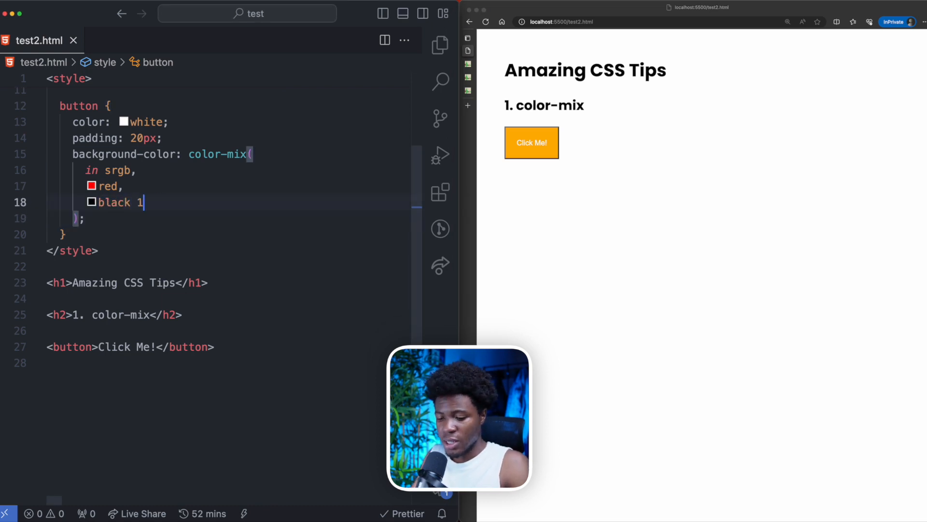
pyautogui.write('0%')
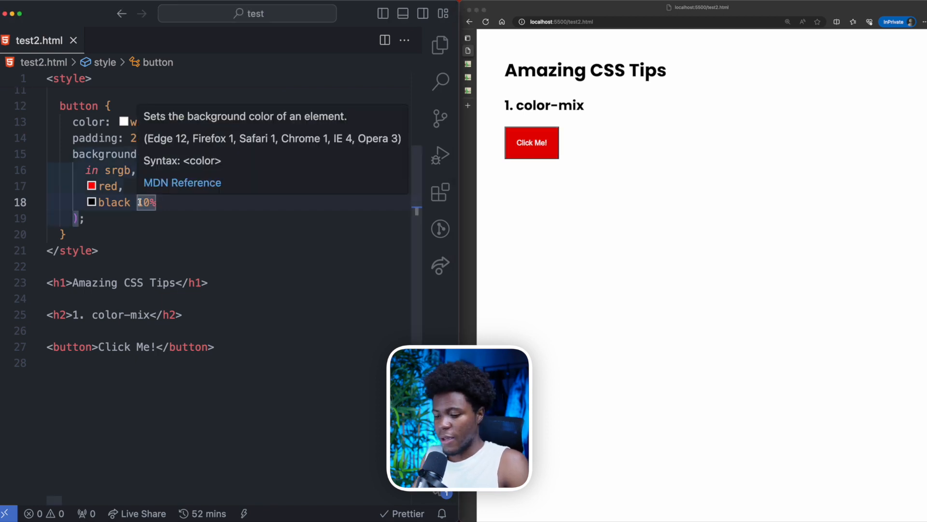
pyautogui.write('60')
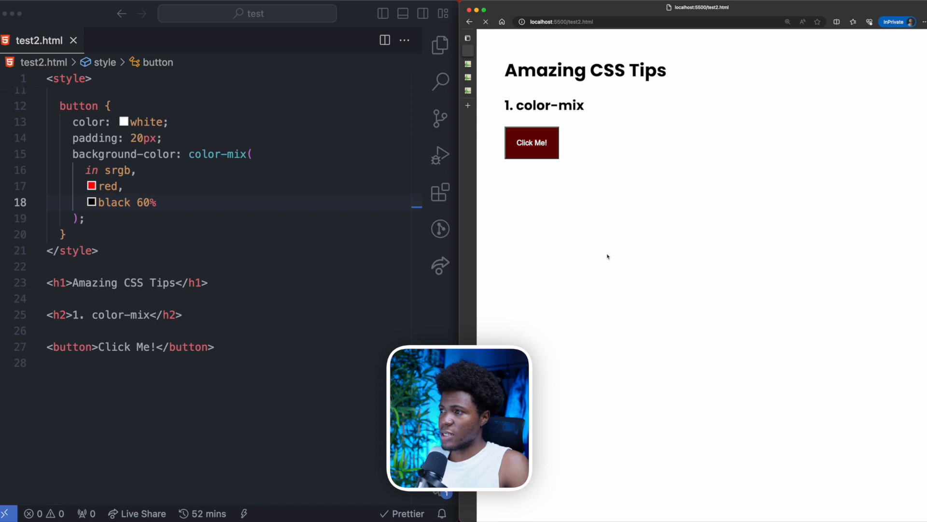
pyautogui.doubleClick(113, 202)
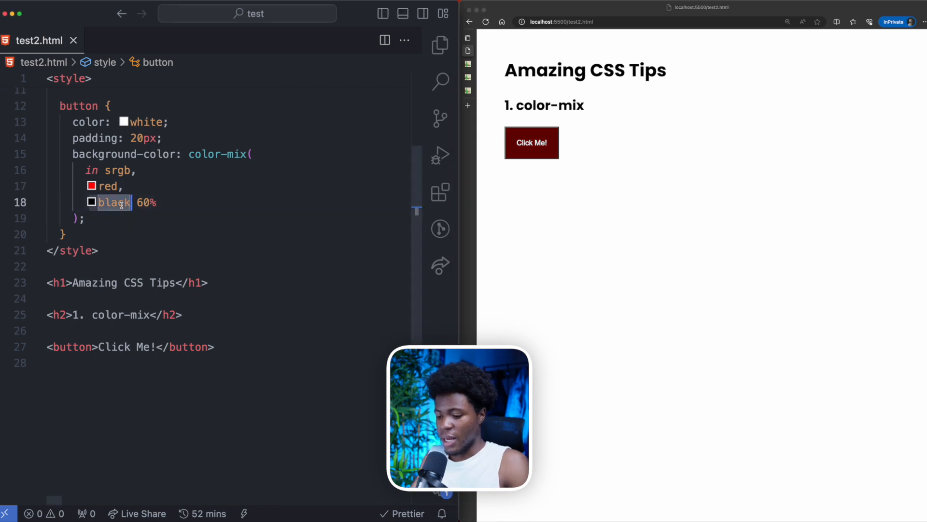
pyautogui.write('white 60%')
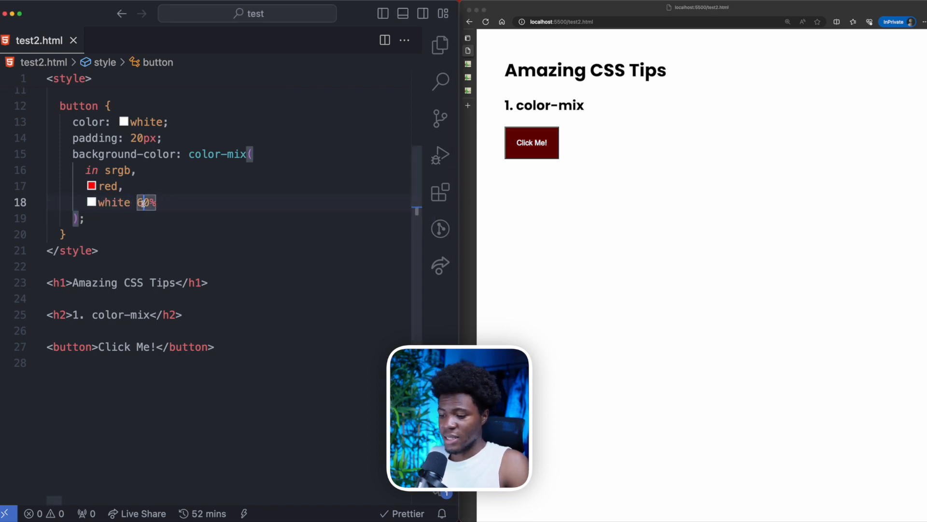
pyautogui.write('30%')
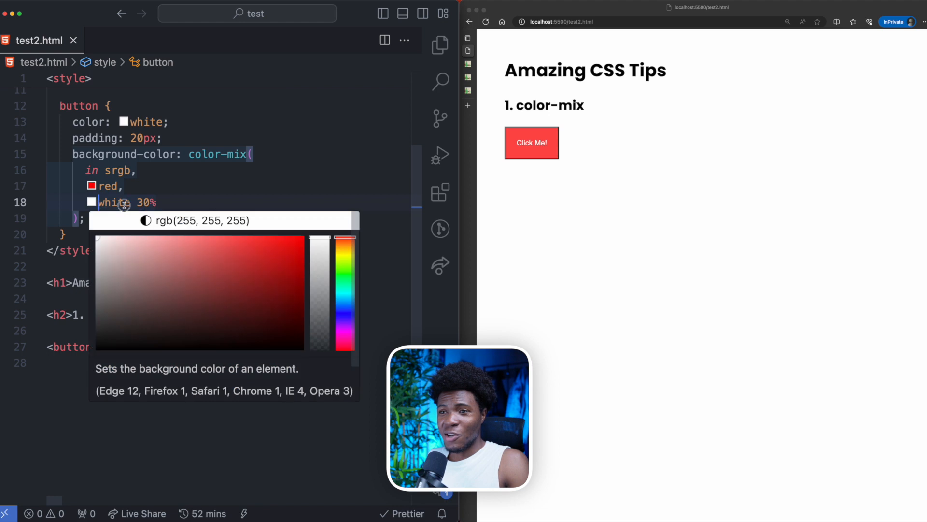
# - Mix red with transparent in the button background, comment out the button, and add a '2. :has' heading
pyautogui.write('transparent')
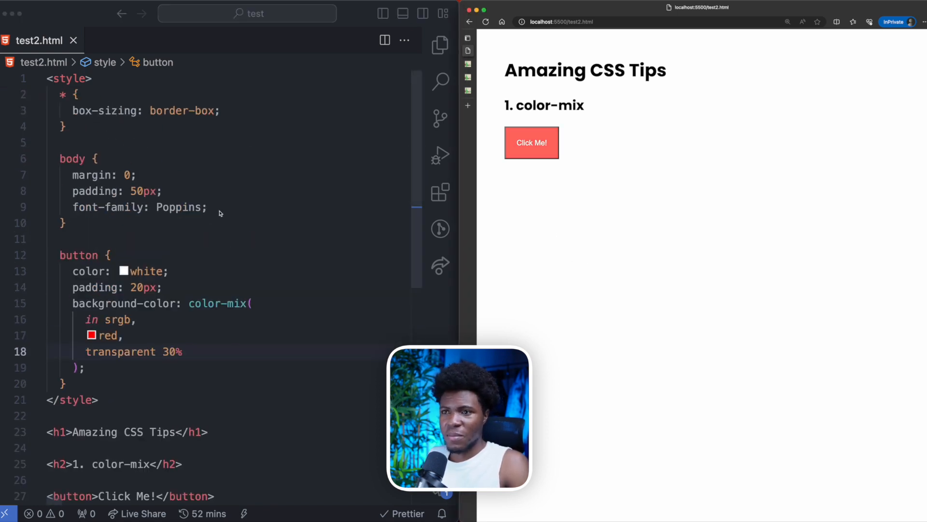
pyautogui.write('background-')
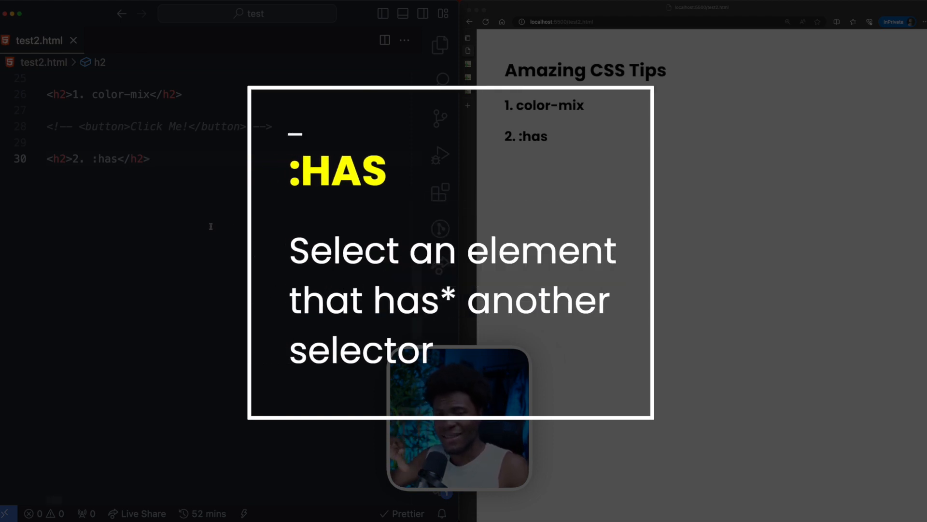
# - Add a div containing an <input /> under the :has heading
pyautogui.write('<div>')
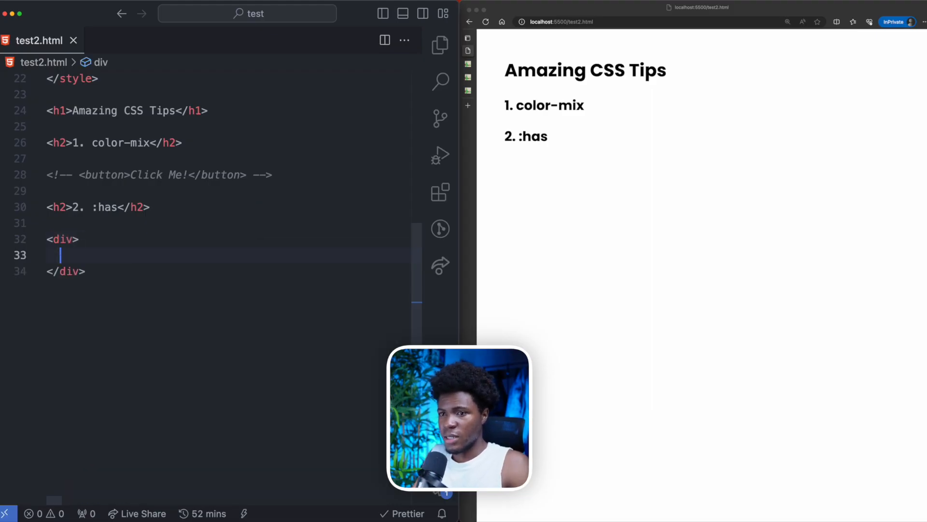
pyautogui.write('<input />')
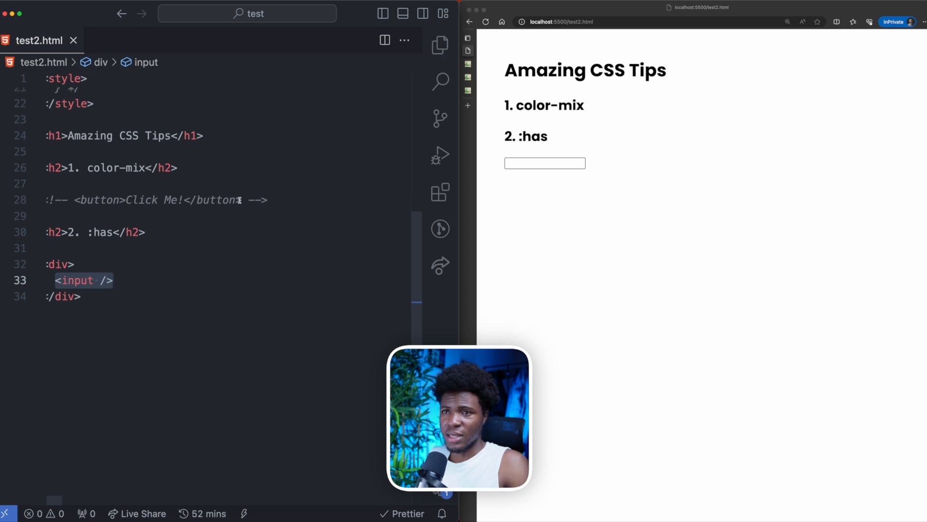
# - Write a div:has(input:focus) rule with a 1px solid red border, plus an empty div rule above it
pyautogui.write('div:has')
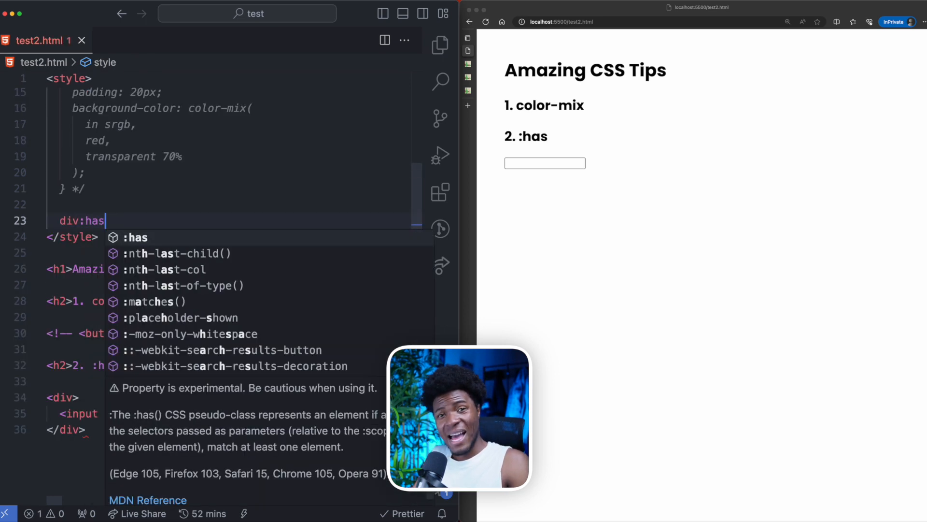
pyautogui.write('(input:focus')
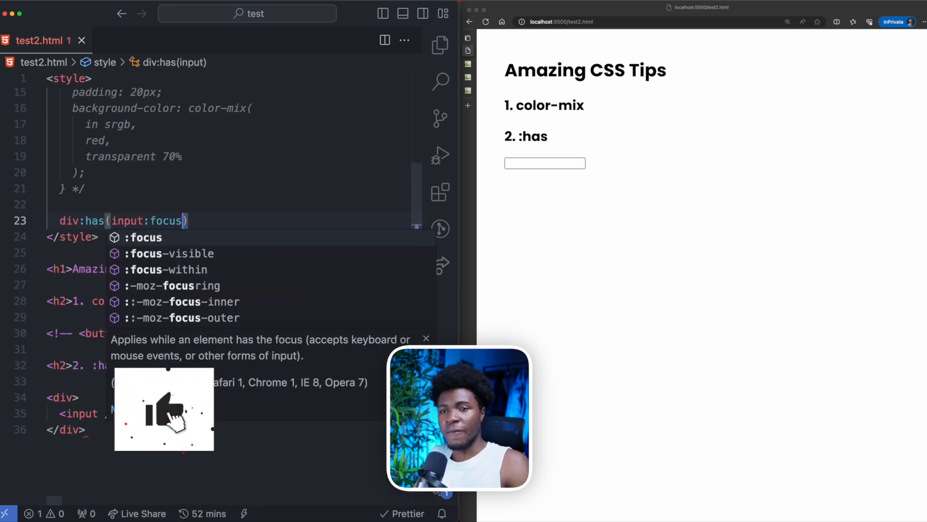
pyautogui.write('{')
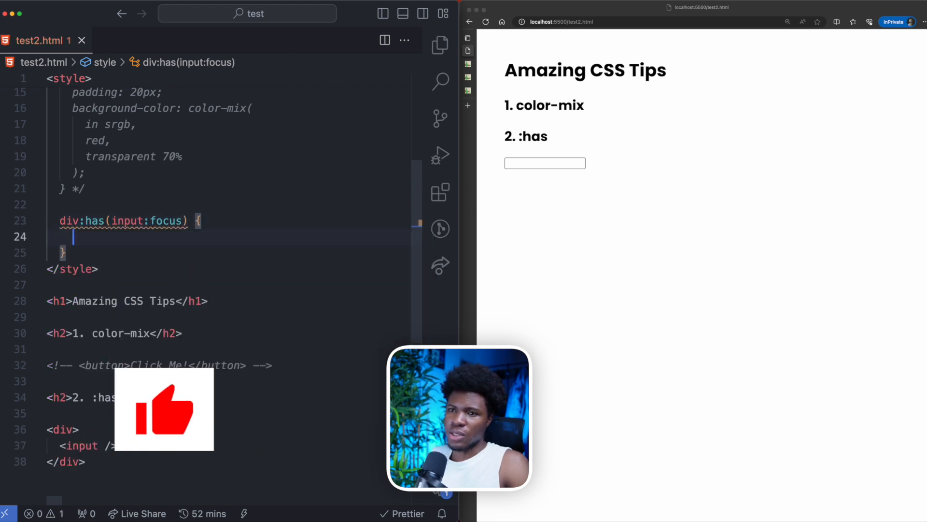
pyautogui.write('border:')
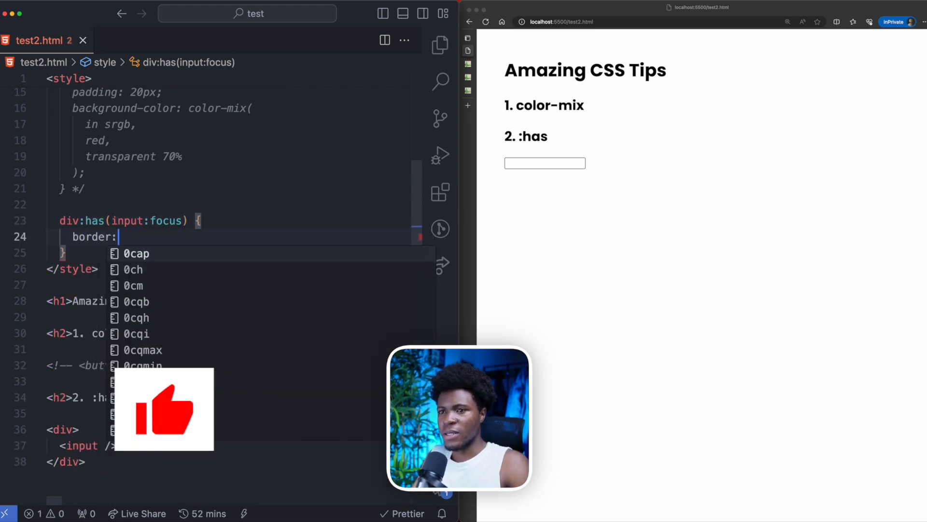
pyautogui.write('1px solid red;')
pyautogui.write('div {')
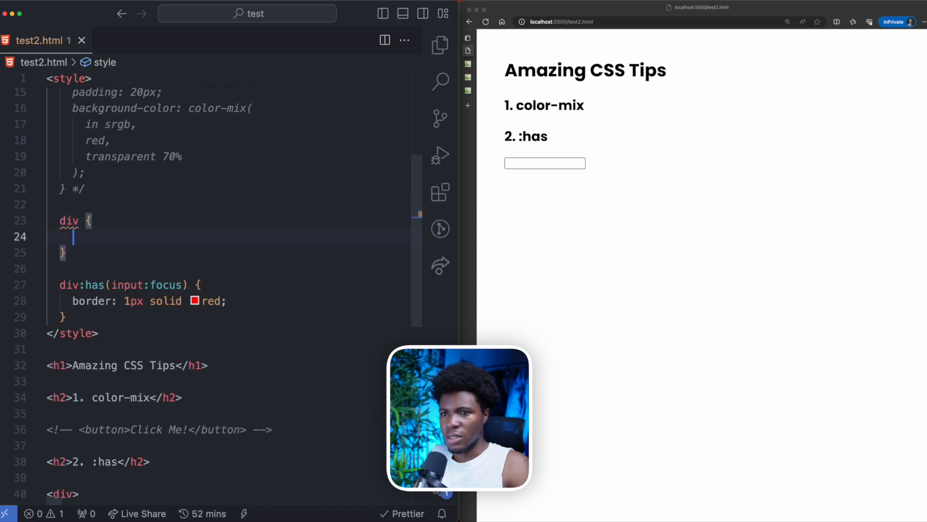
# - Give div a 2px solid green border with 10px padding and make the :has rule's border 2px solid red
pyautogui.write('border: 1px solid green;')
pyautogui.write('padding: 10px;')
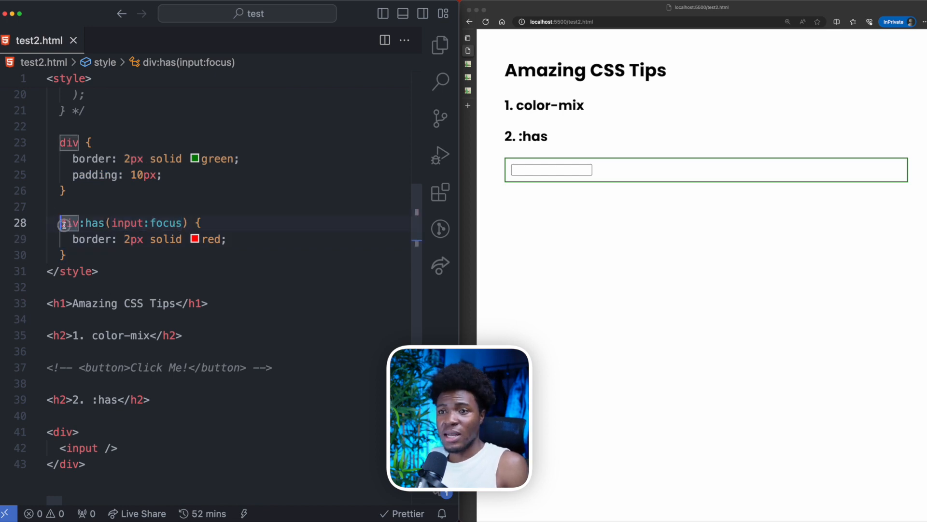
pyautogui.doubleClick(93, 223)
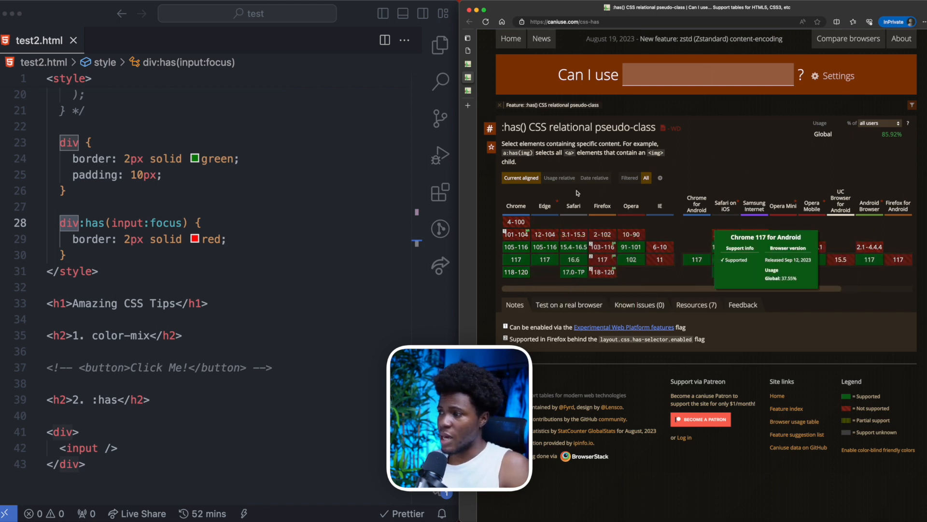
pyautogui.moveTo(602, 272)
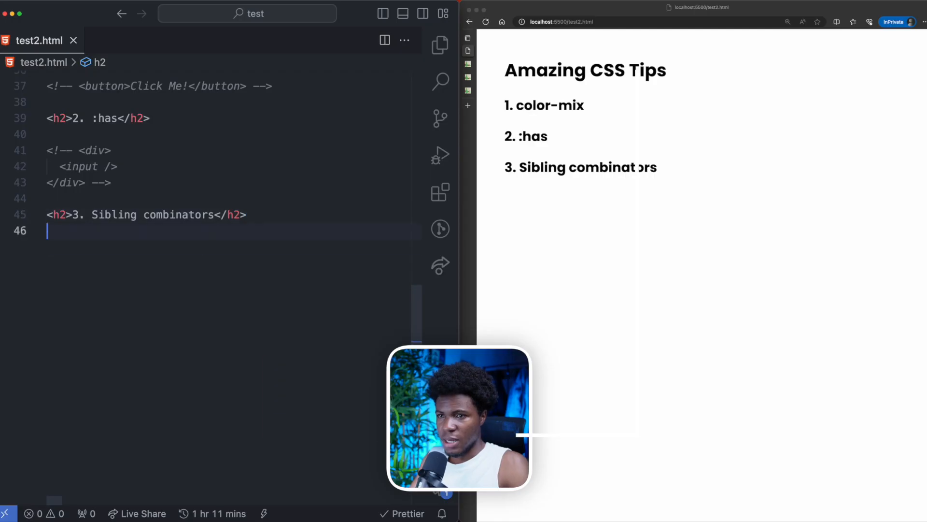
# - Add a Hi button followed by a Hello span under the Sibling combinators heading
pyautogui.write('<button>Hi</button')
pyautogui.write('<span')
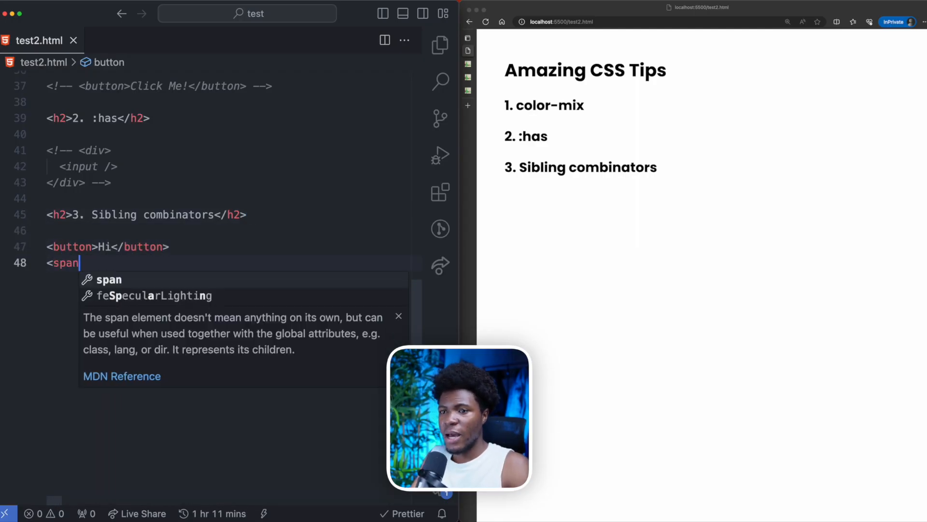
pyautogui.write('>Hello</span>')
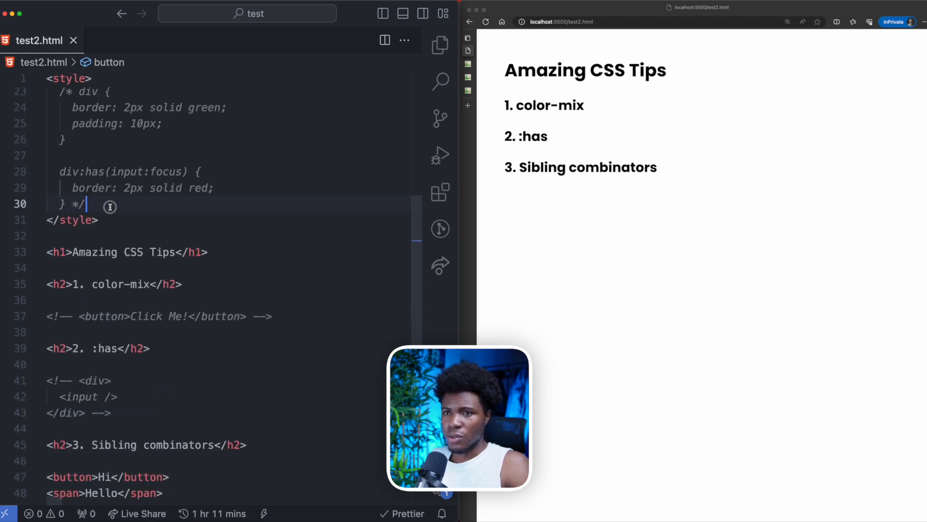
# - Write a button ~ span rule giving following spans a 5px solid brown border and refresh the preview
pyautogui.write('button')
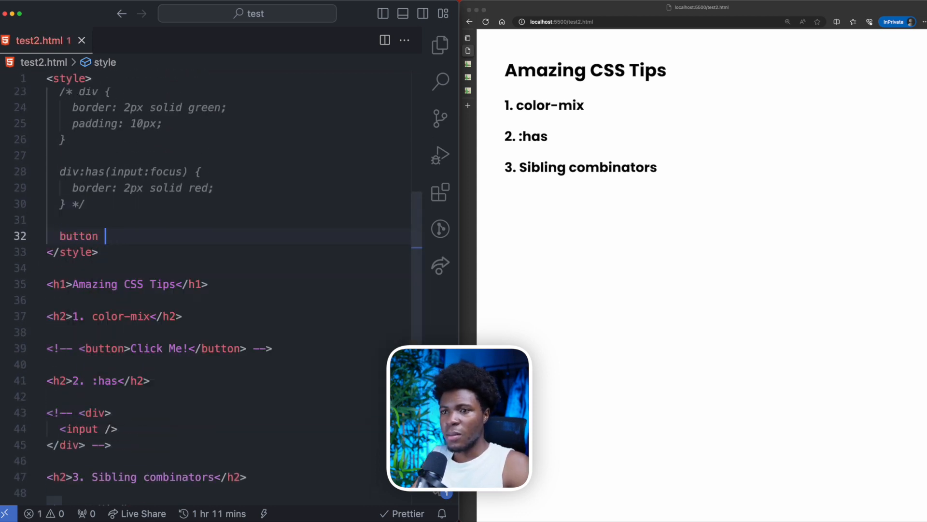
pyautogui.write('~ span {')
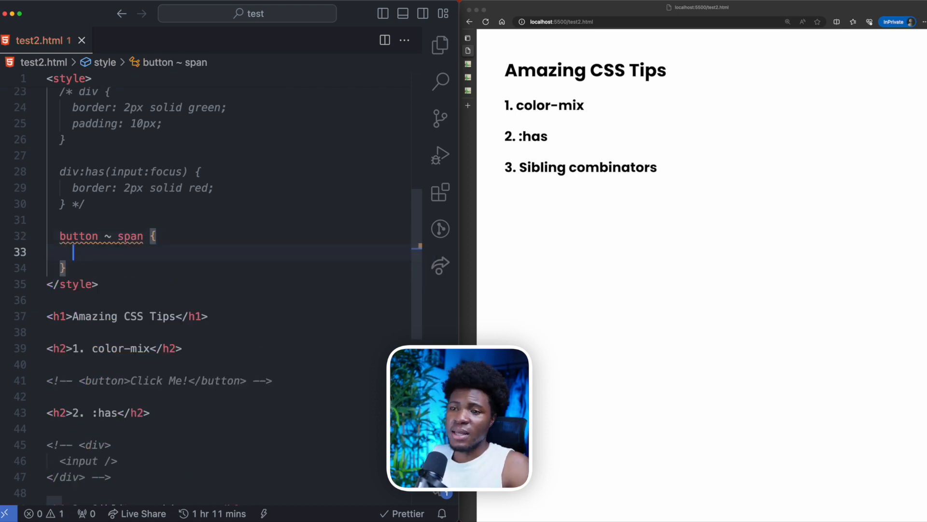
pyautogui.doubleClick(128, 236)
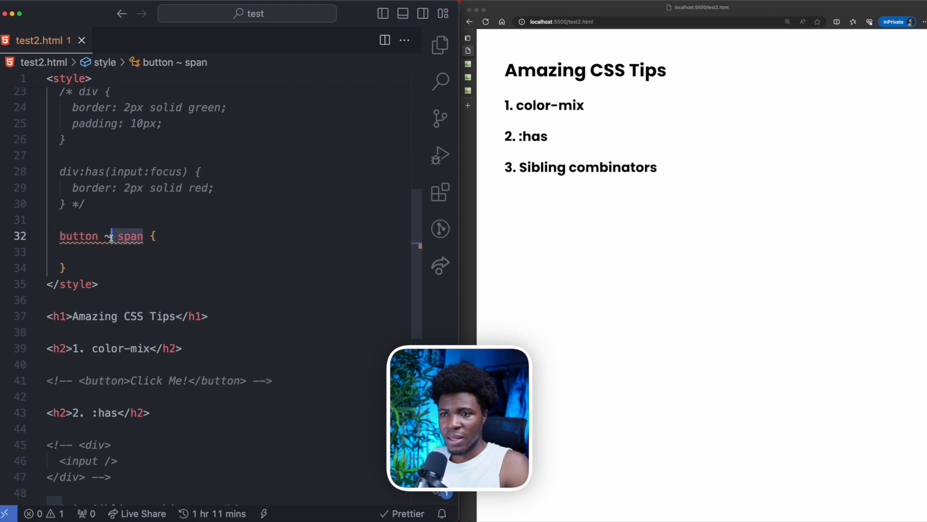
pyautogui.scroll(-3)
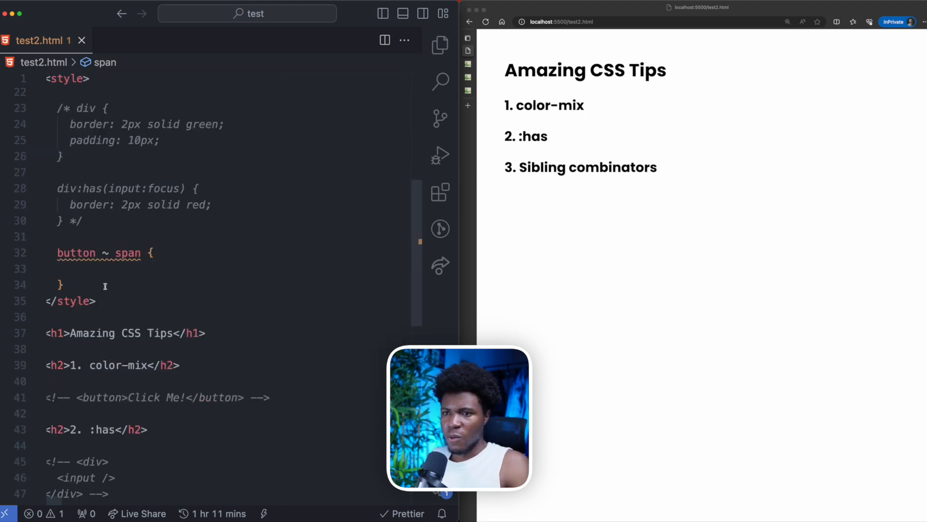
pyautogui.write('border')
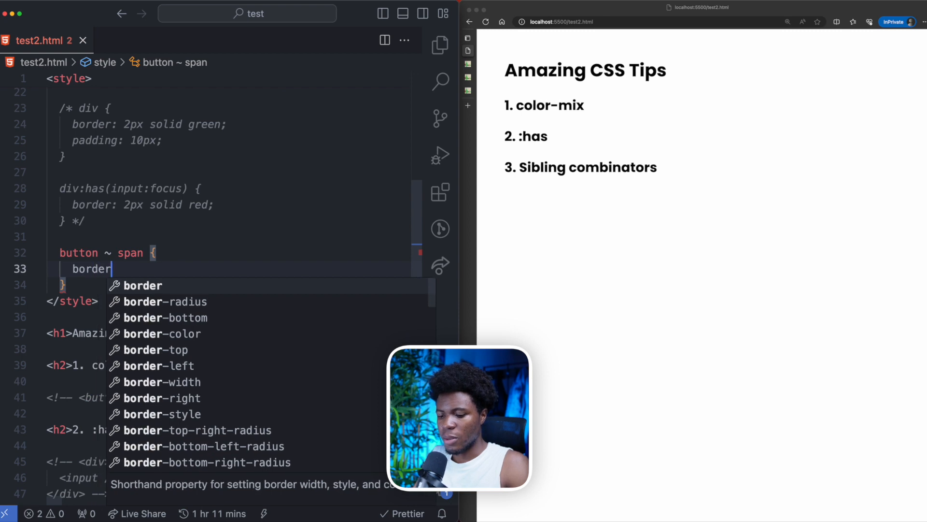
pyautogui.write(': 5px solid brown;')
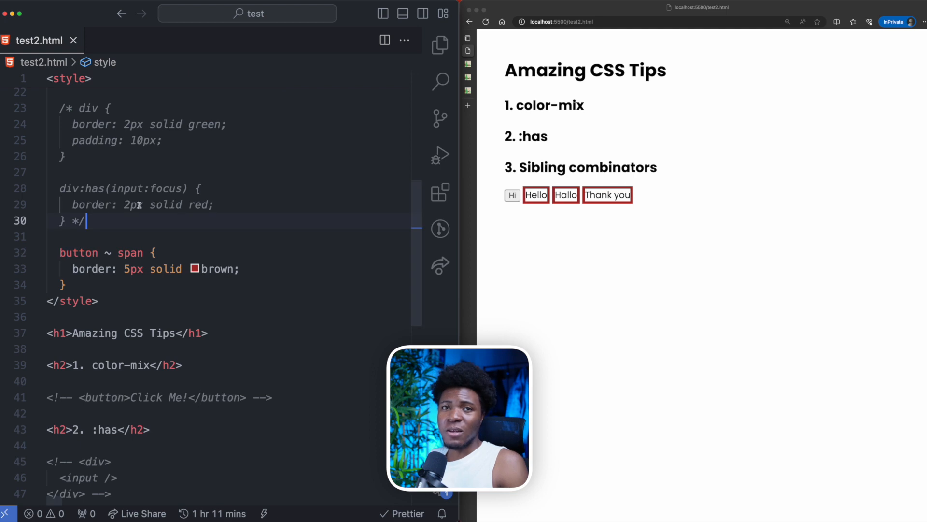
# - Change the selector from button ~ span to button + span so only the adjacent Hello span is bordered
pyautogui.scroll(-3)
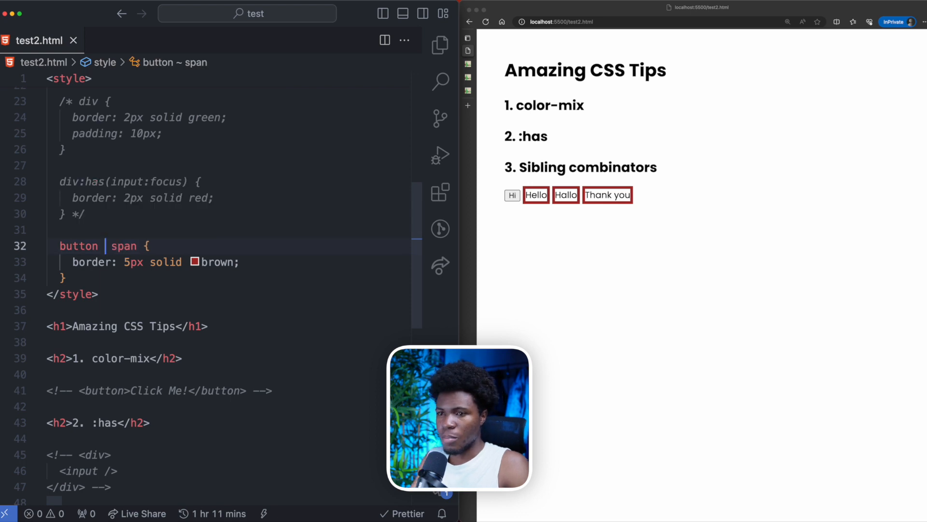
pyautogui.write('+')
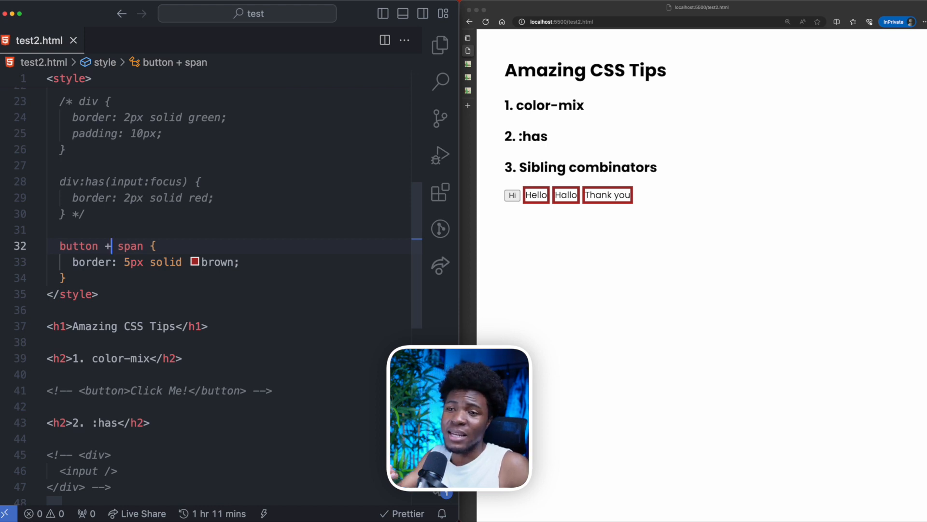
pyautogui.doubleClick(77, 245)
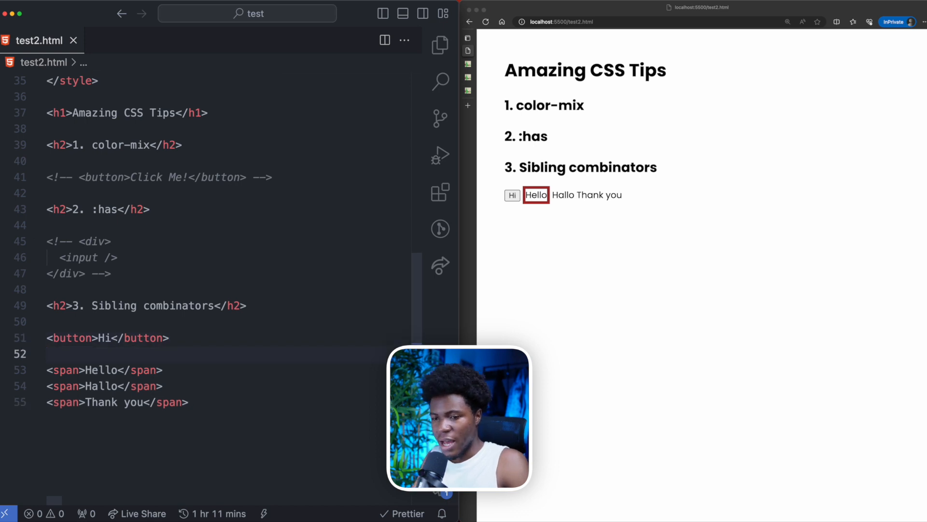
# - Insert a temporary <h1>dfadfad</h1> between the button and spans to test adjacency, then remove it
pyautogui.write('<h1>dfadfad</h1>')
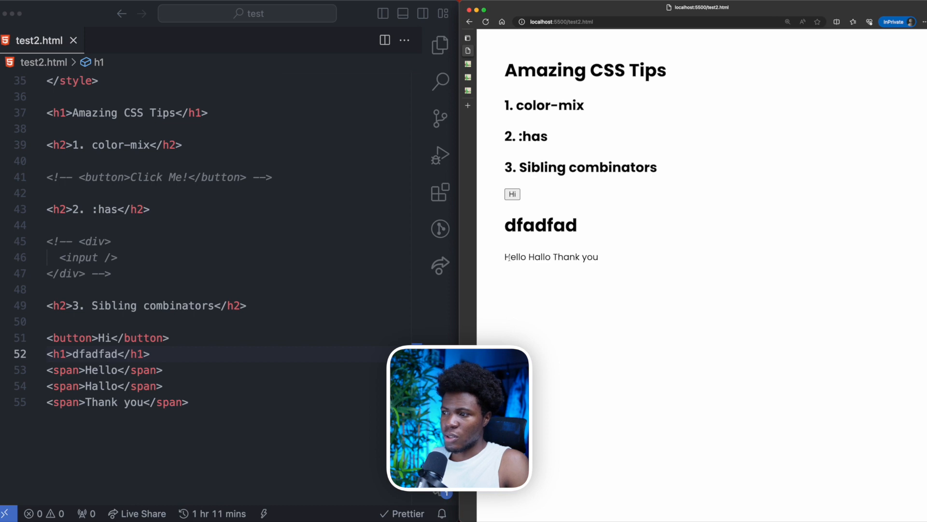
pyautogui.click(142, 339)
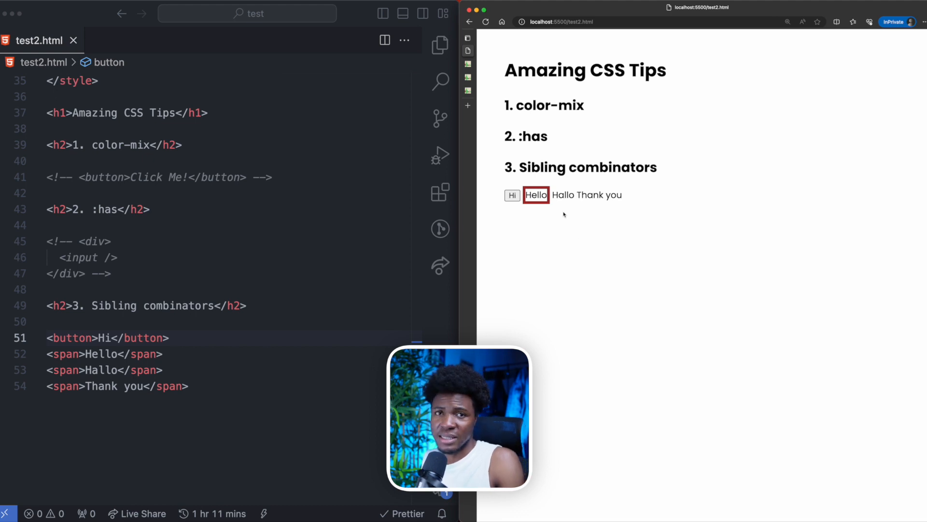
pyautogui.scroll(-3)
pyautogui.write('<')
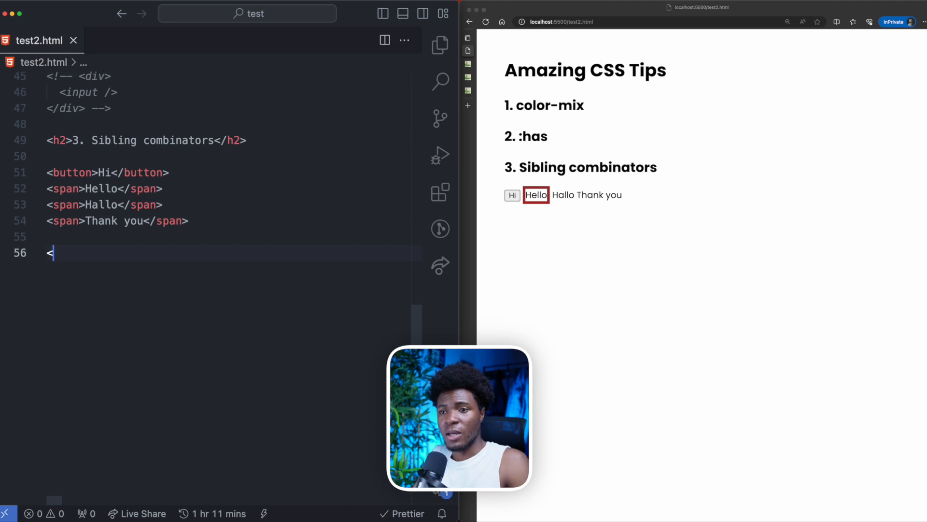
# - Add a <form> containing an input with placeholder "John D..." for the next example
pyautogui.write('form>')
pyautogui.write('<input p />')
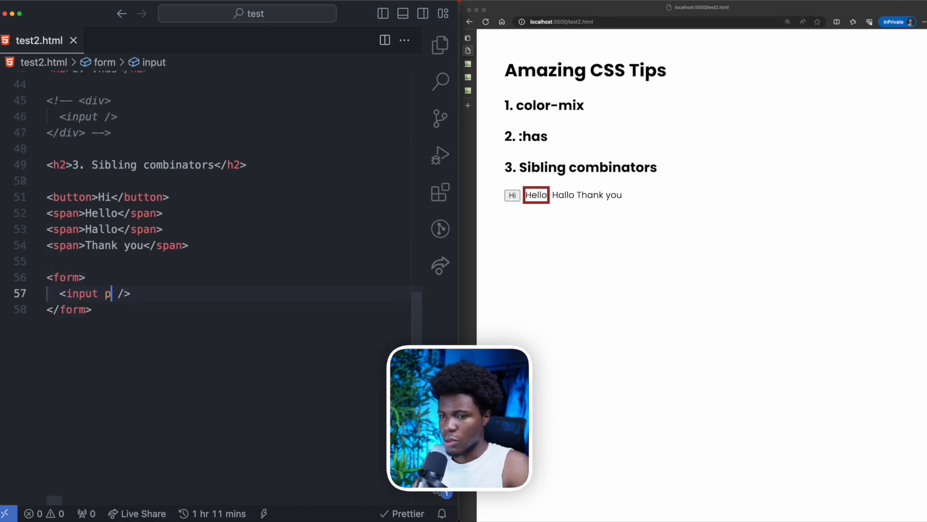
pyautogui.write('placeholder="John D"')
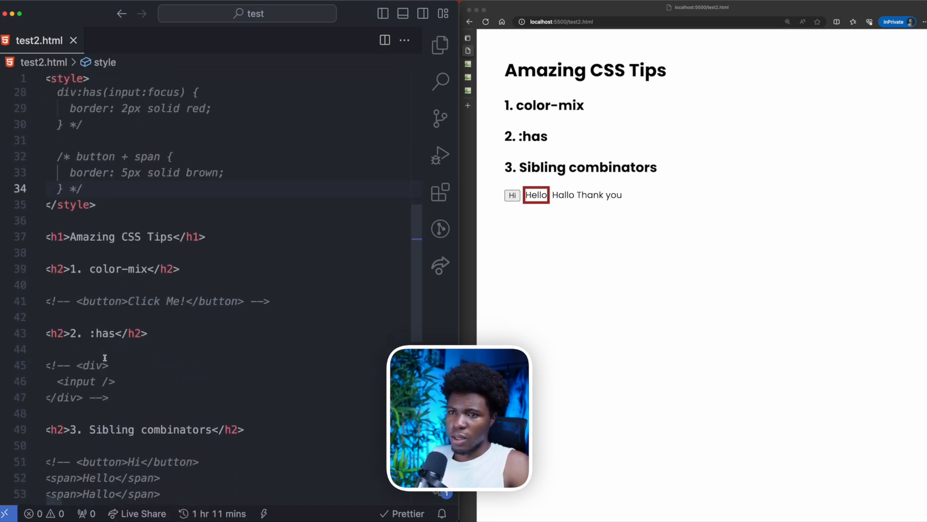
# - Add an input:placeholder-shown + label rule giving the label a 1px solid red border
pyautogui.write('input:pla')
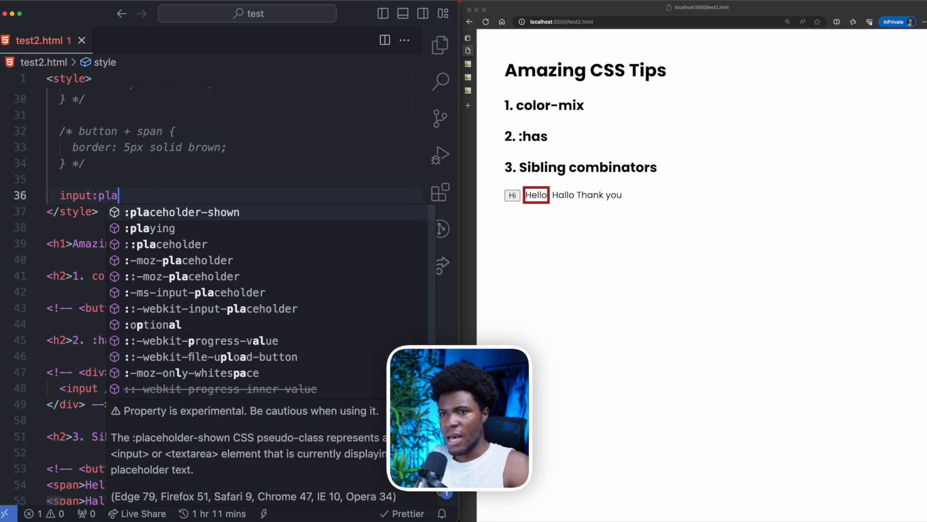
pyautogui.press('Tab')
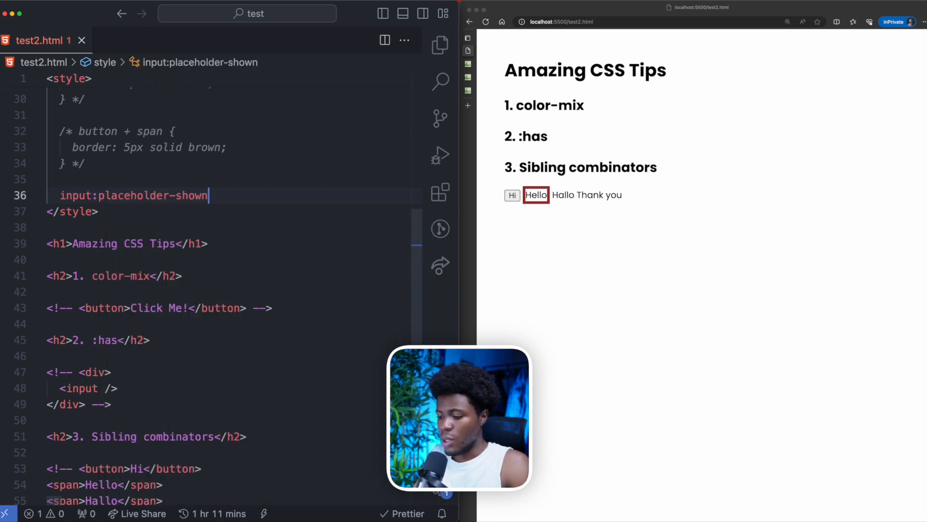
pyautogui.write('+ label {')
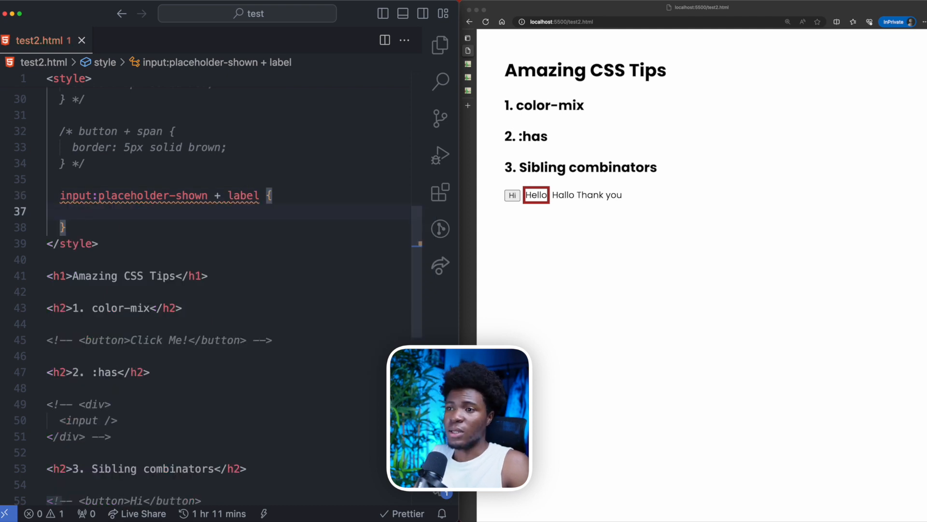
pyautogui.write('border: 1px solid red;')
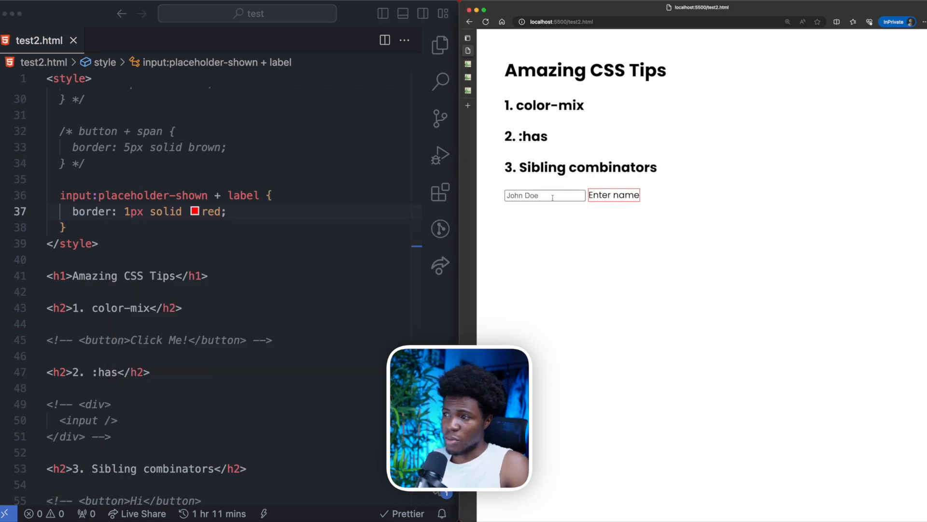
pyautogui.write('d')
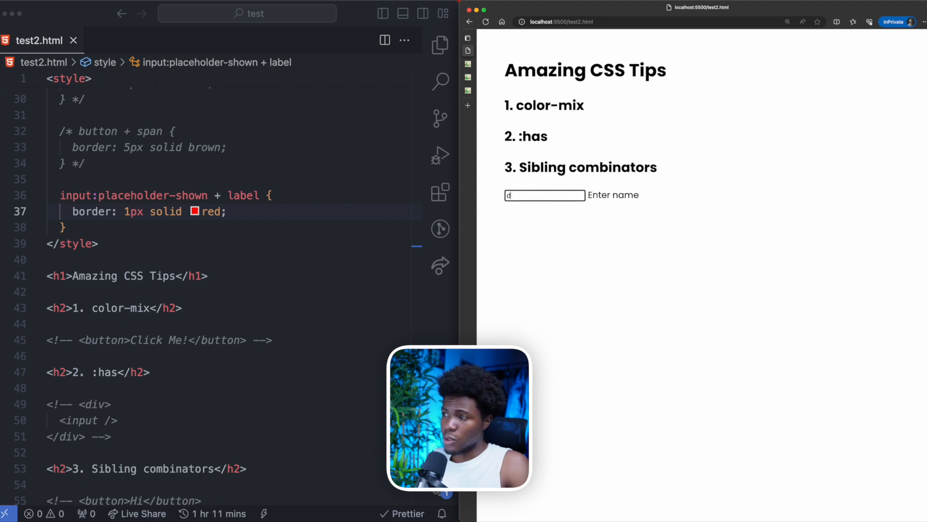
# - Enter test text in the input so the placeholder hides and the label's red border disappears
pyautogui.write('fadfadfa')
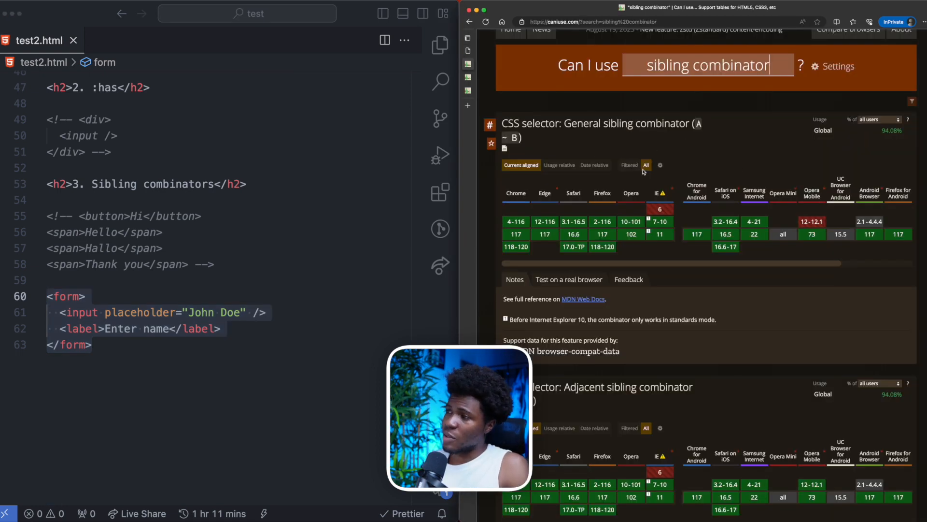
# - Scroll down the caniuse results to the Adjacent sibling combinator (A + B) support table
pyautogui.scroll(-3)
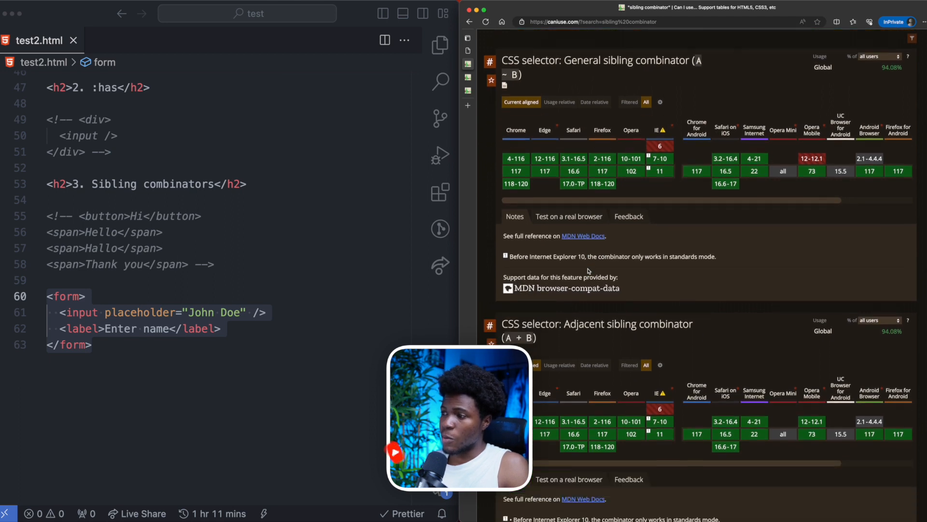
pyautogui.scroll(-3)
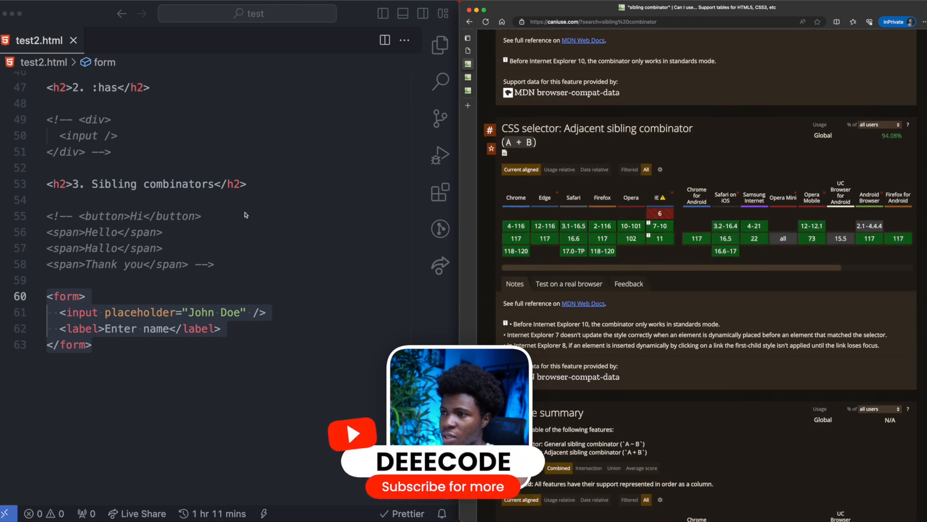